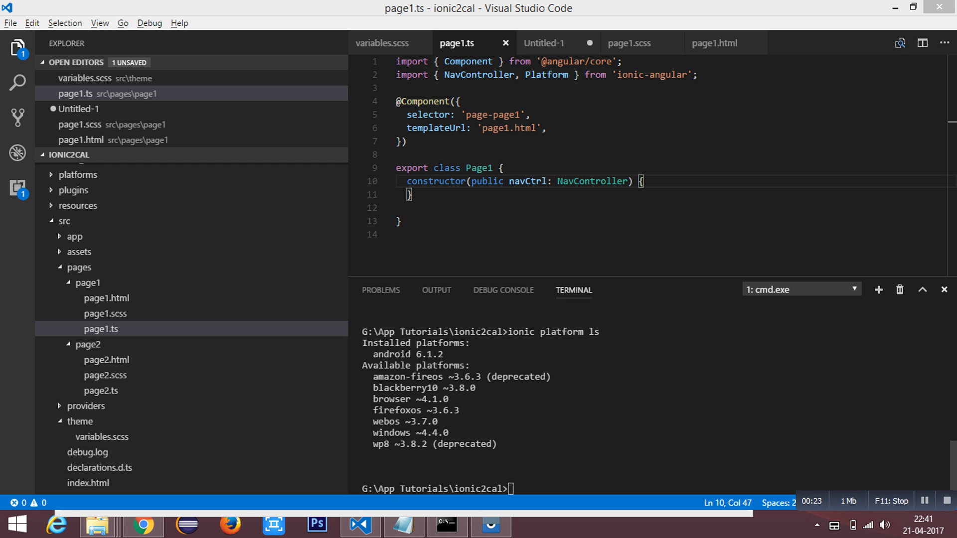
Switch from page1.ts to the Notepad notes listing the App Availability install commands.
left_click(402, 524)
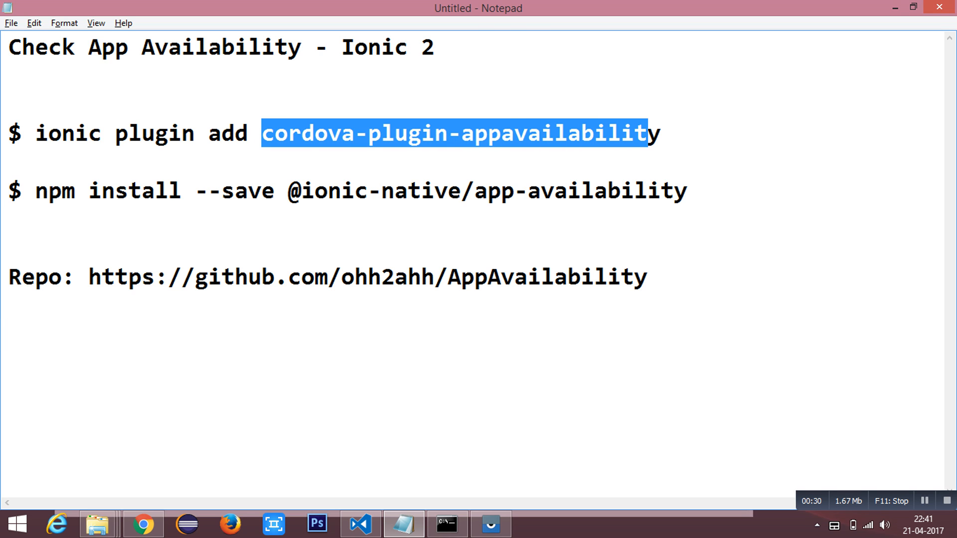
double_click(558, 133)
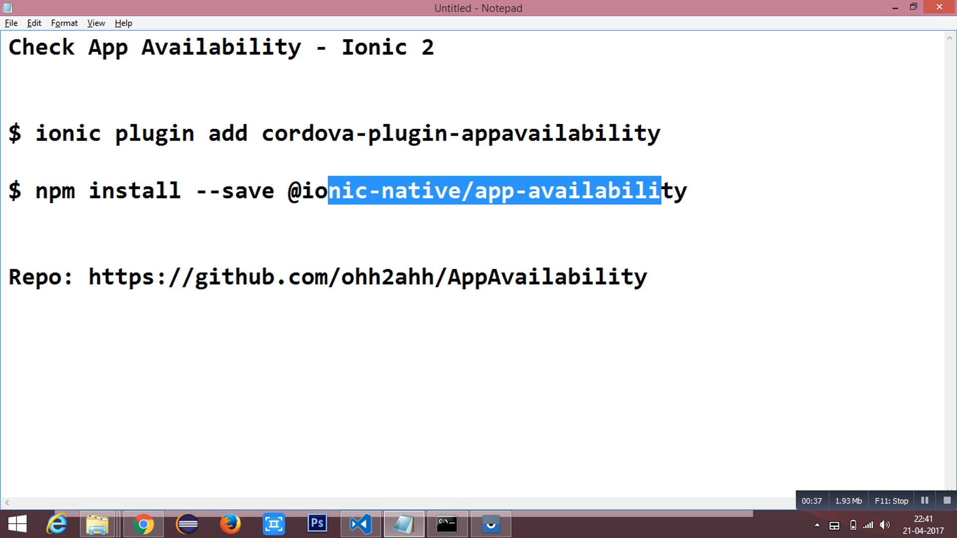
double_click(60, 191)
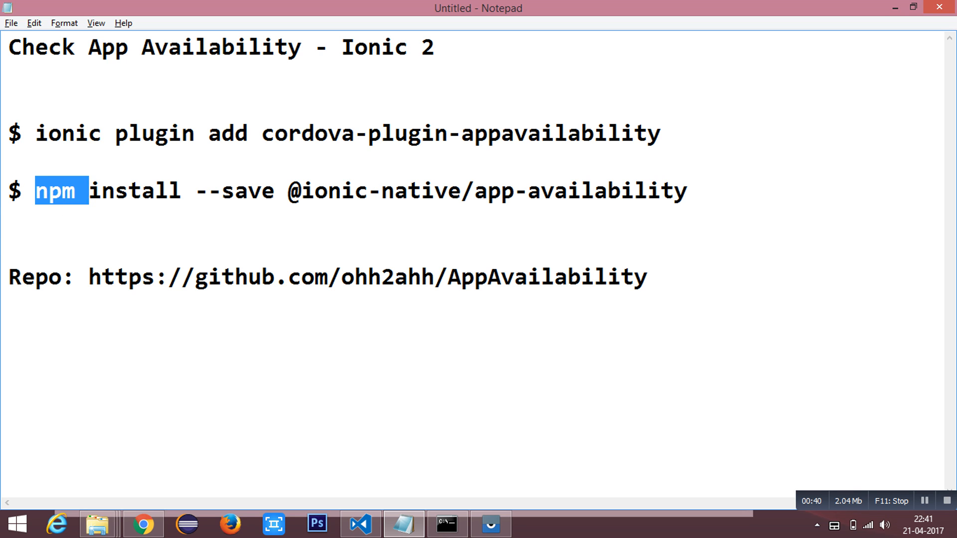
left_click(288, 191)
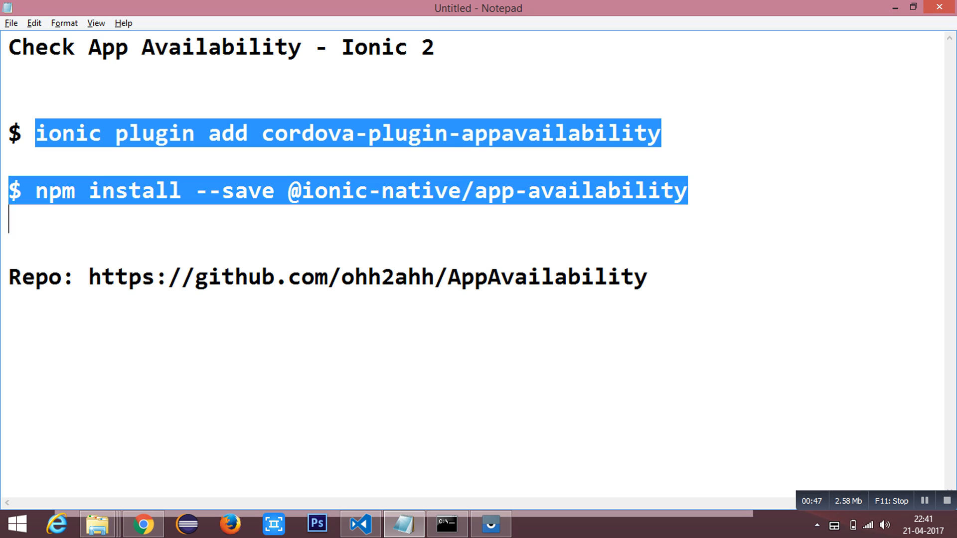
left_click(358, 524)
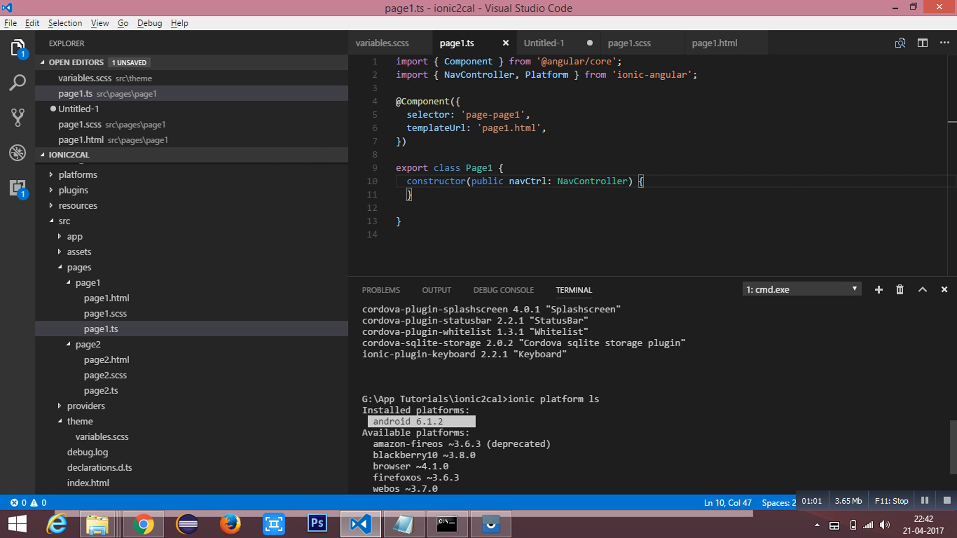
mouse_move(102, 329)
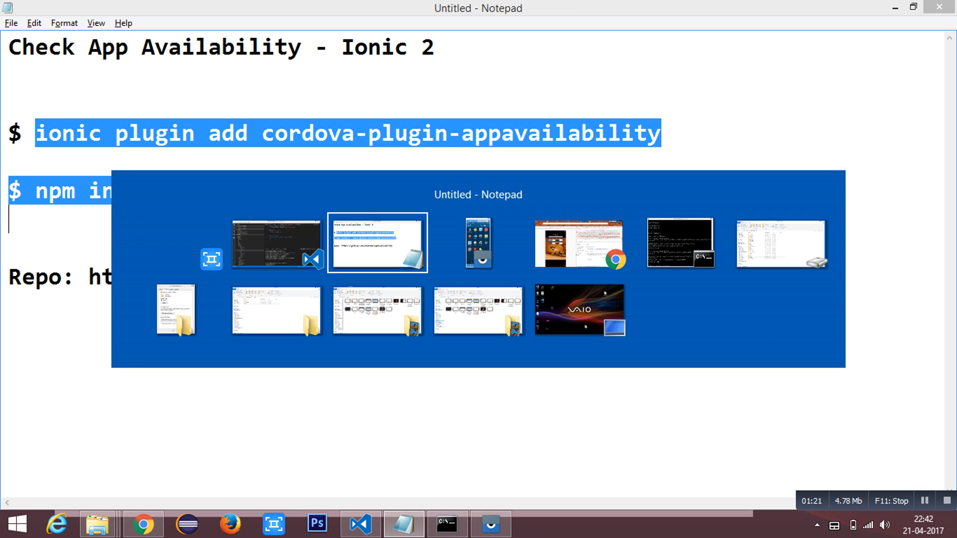
Glance at the install-command notes, then return to the Untitled-1 AppAvailability code draft.
left_click(378, 242)
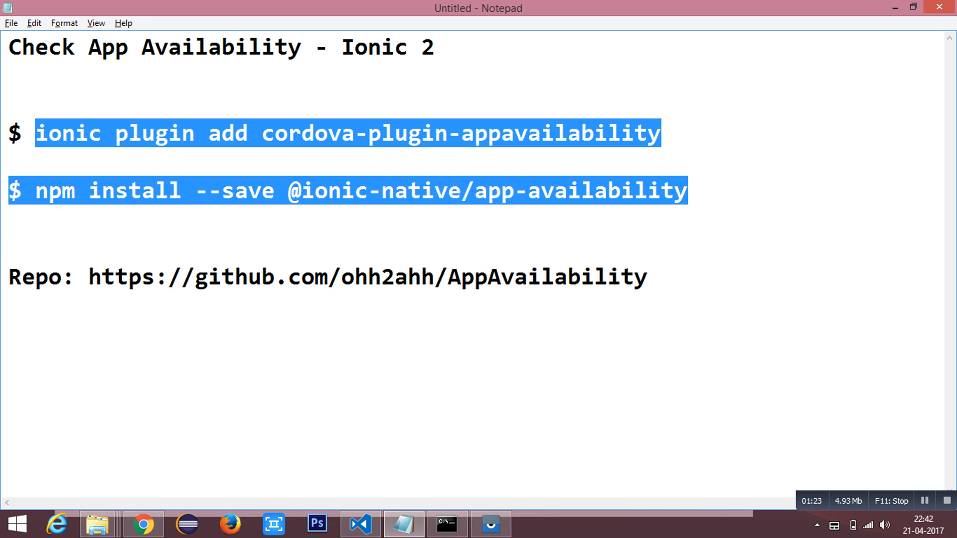
left_click(359, 524)
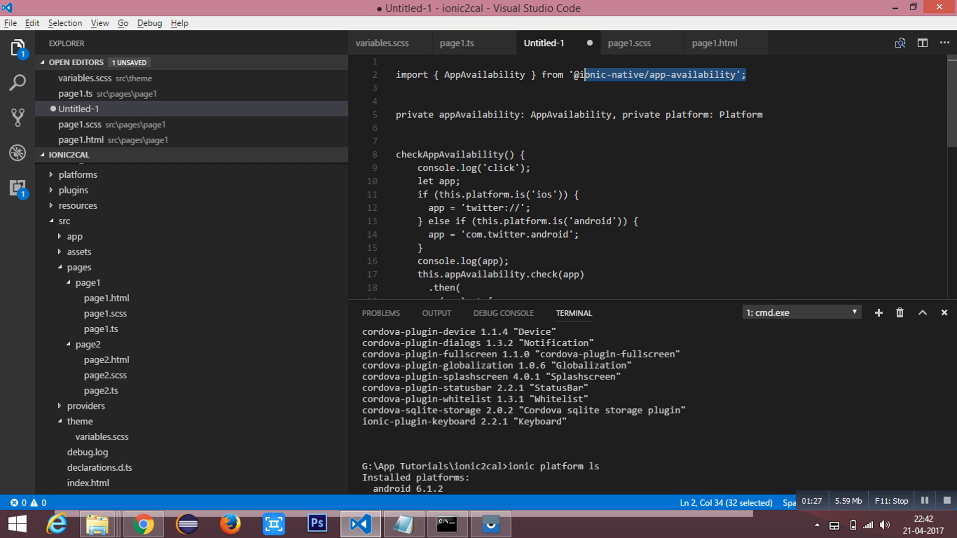
left_click(456, 43)
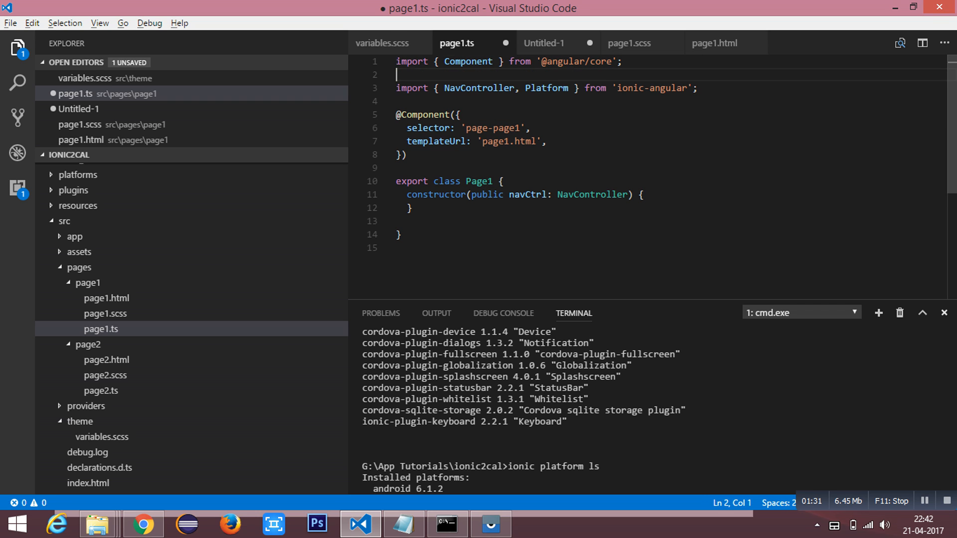
type("import { AppAvailability } from '@ionic-native/app-availability';")
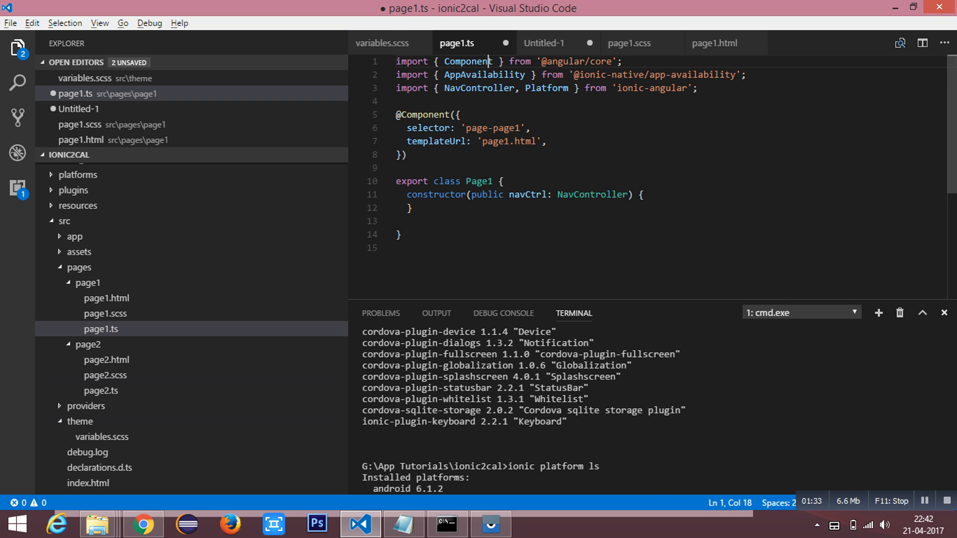
double_click(545, 87)
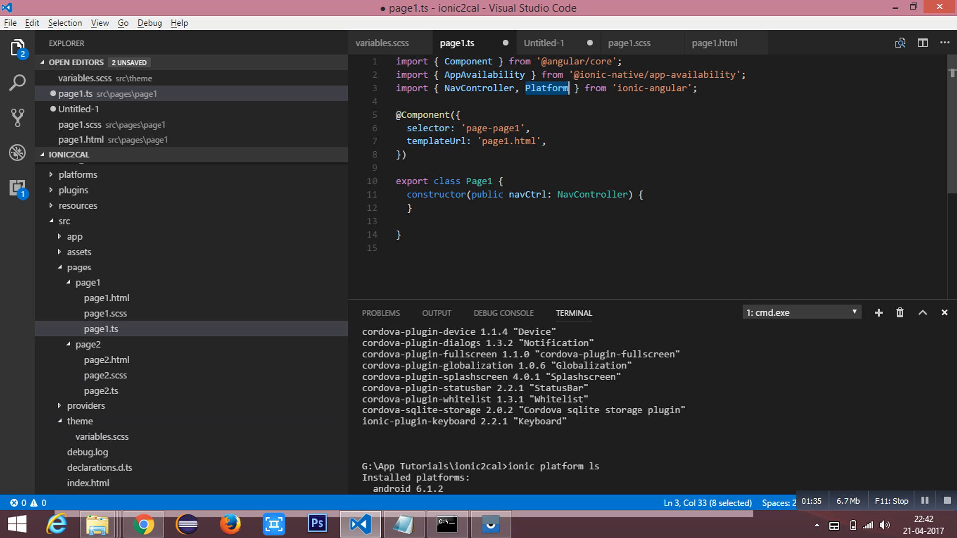
mouse_move(547, 87)
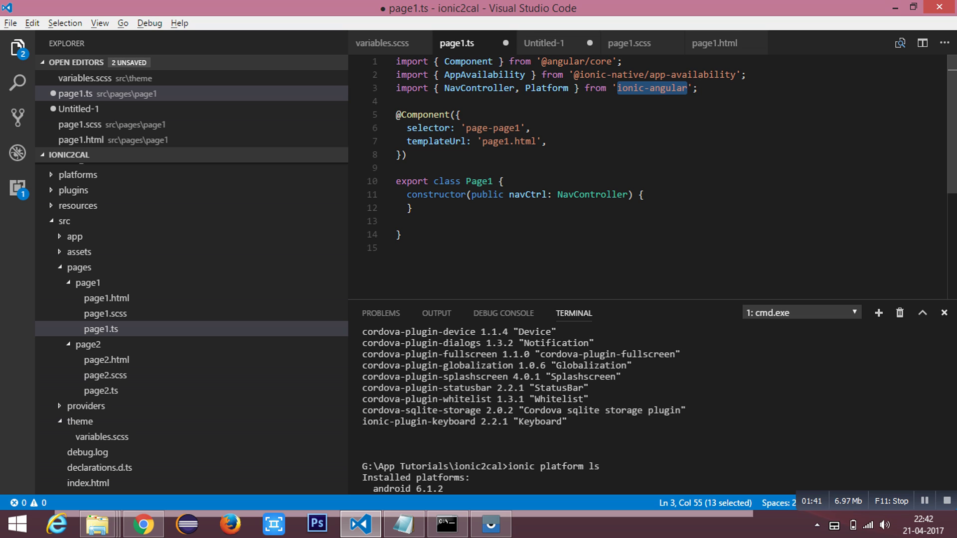
Add AppAvailability to the component's providers after the templateUrl line.
left_click(547, 141)
type("providers: [")
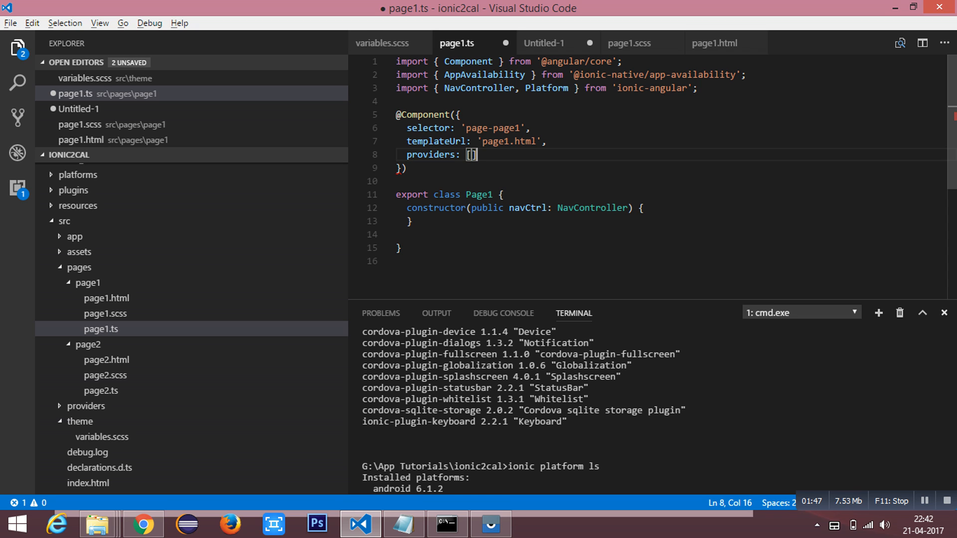
type("AppAvailability")
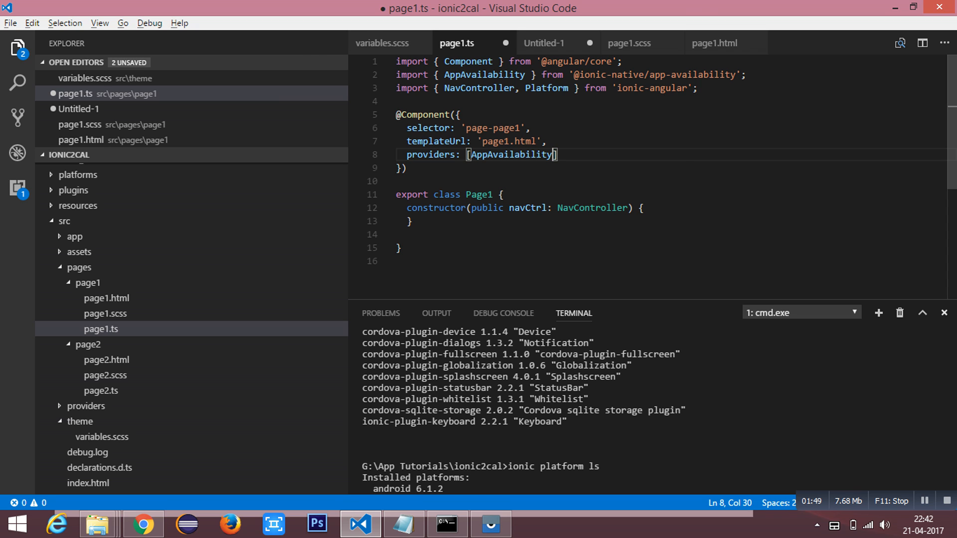
left_click(543, 43)
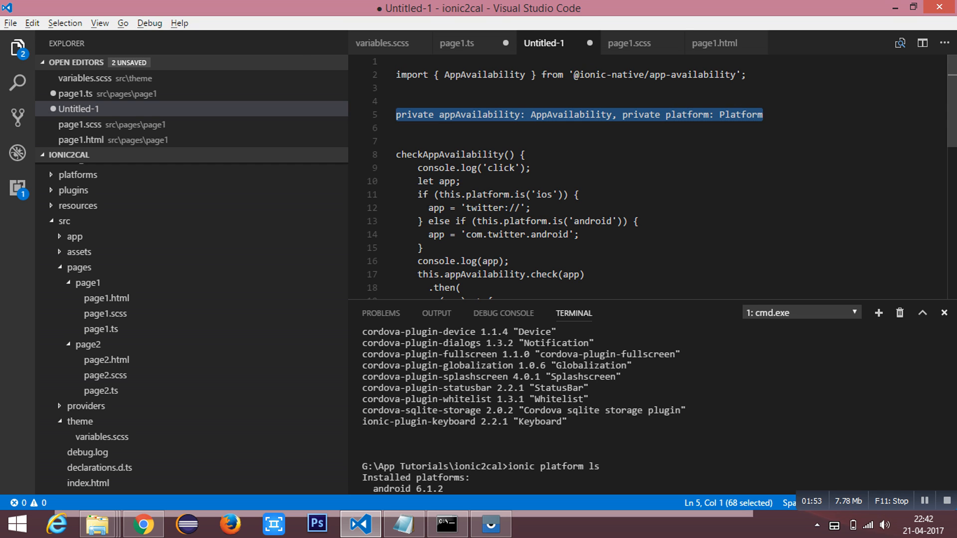
Add 'private appAvailability: AppAvailability, private platform: Platform' constructor parameters and paste checkAppAvailability.
left_click(456, 43)
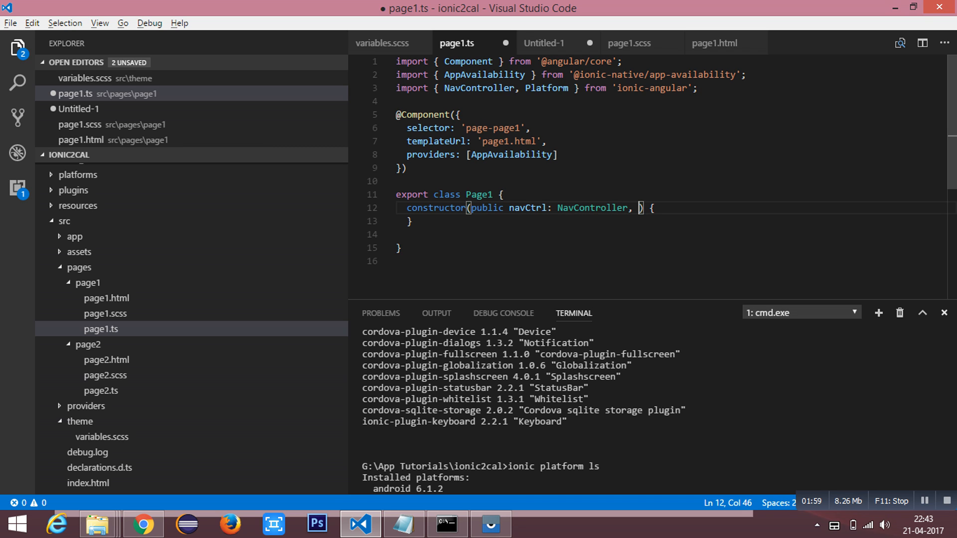
type("private appAvailability: AppAvailability, private platform: Platform")
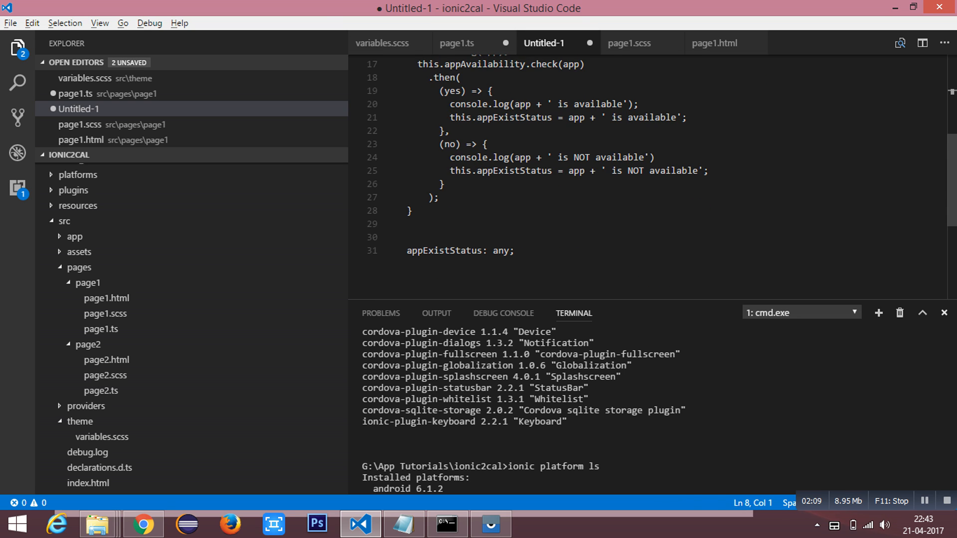
left_click(457, 44)
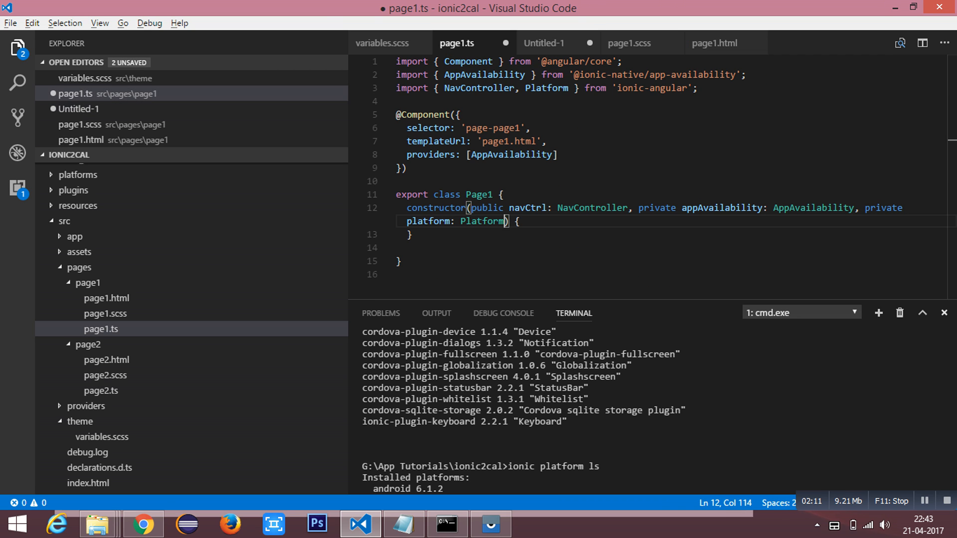
scroll("down", 3)
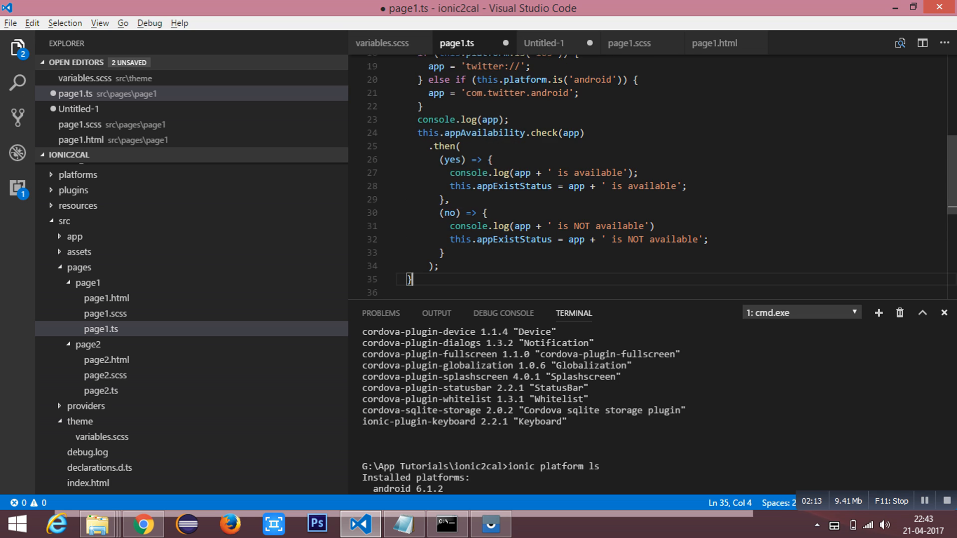
scroll("up", 3)
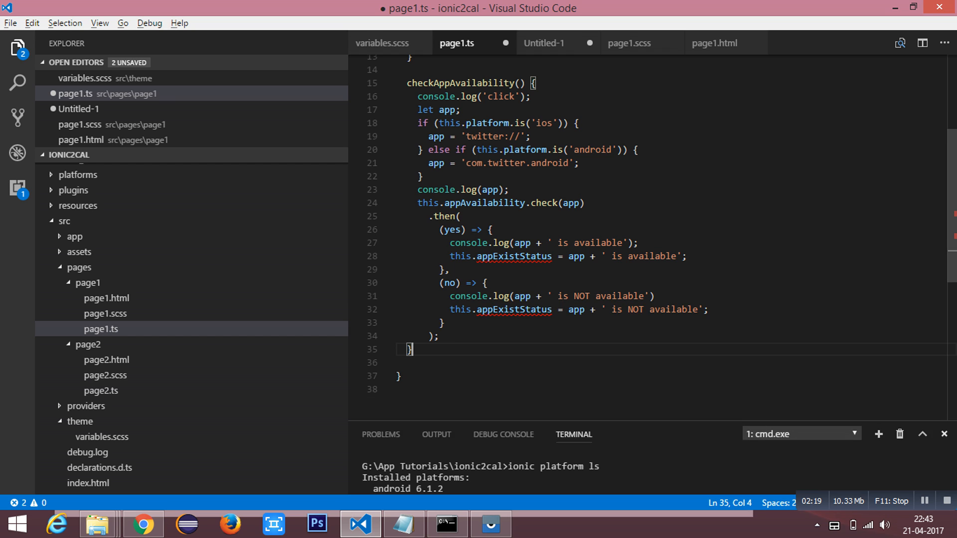
scroll("up", 3)
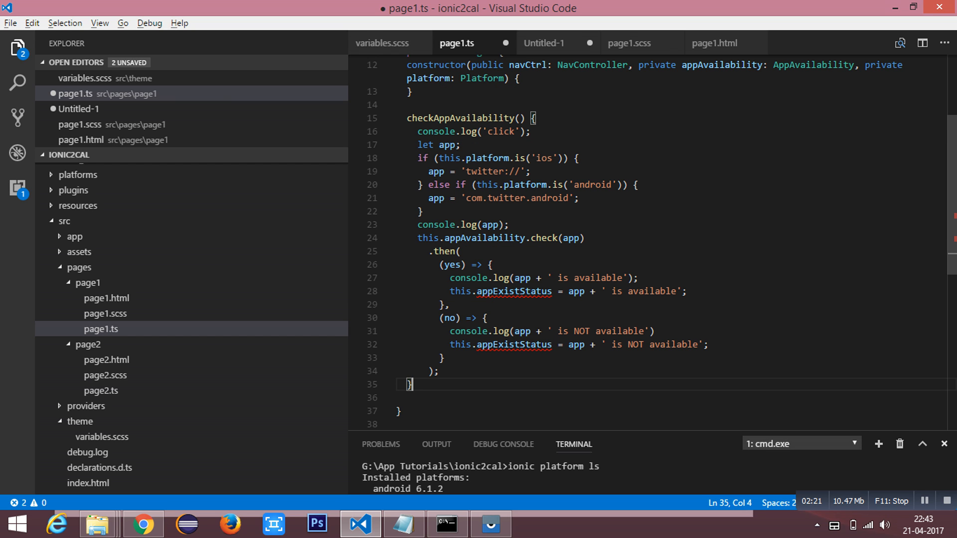
mouse_move(446, 144)
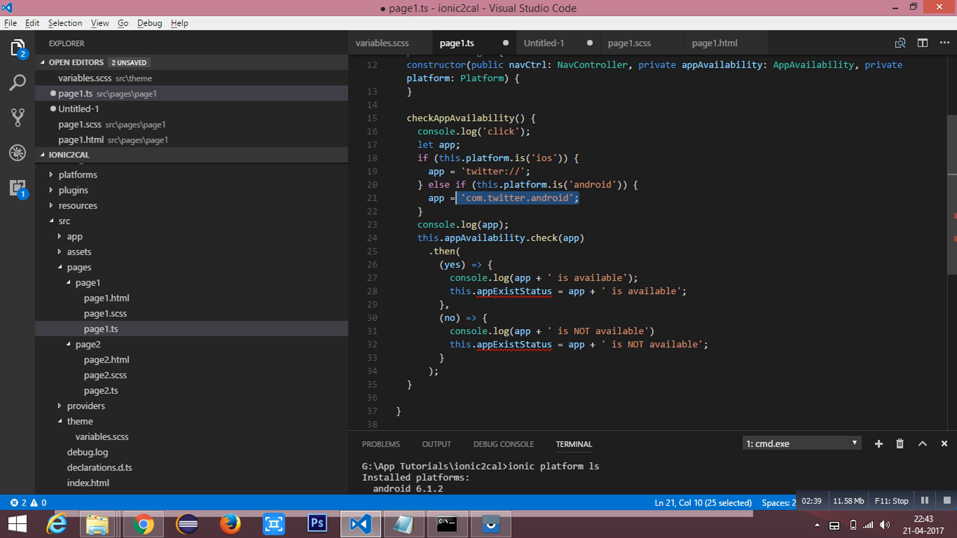
left_click(419, 211)
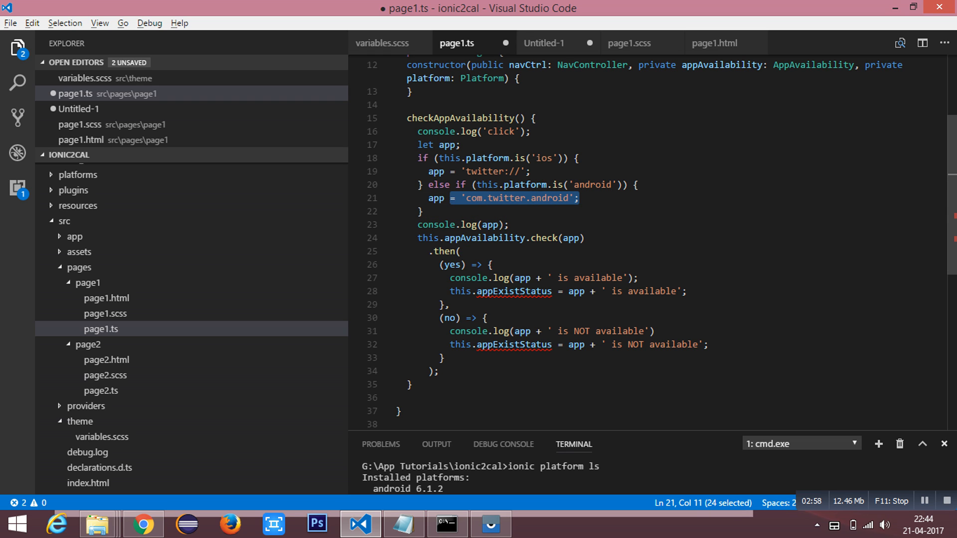
left_click(436, 171)
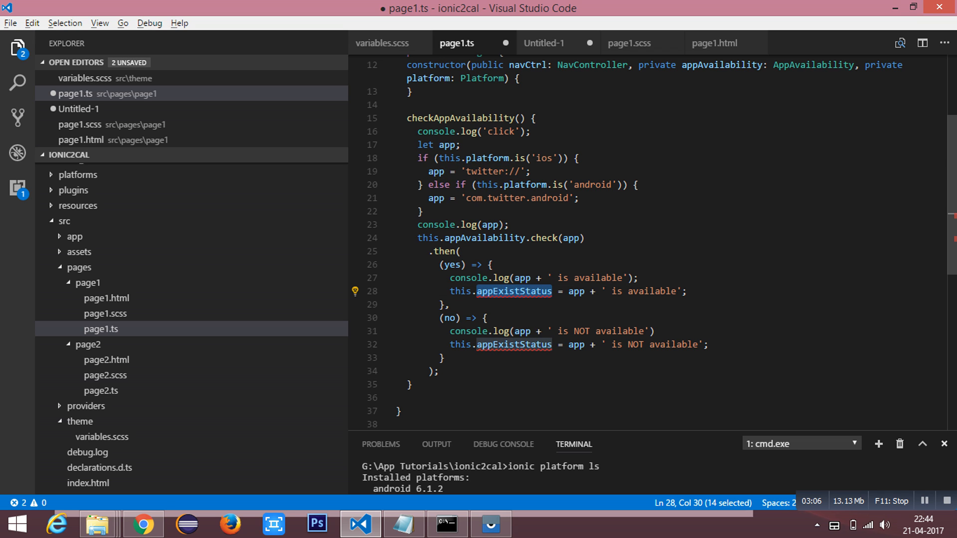
Type 'appExistStatus: any;' above the Page1 constructor.
scroll("up", 3)
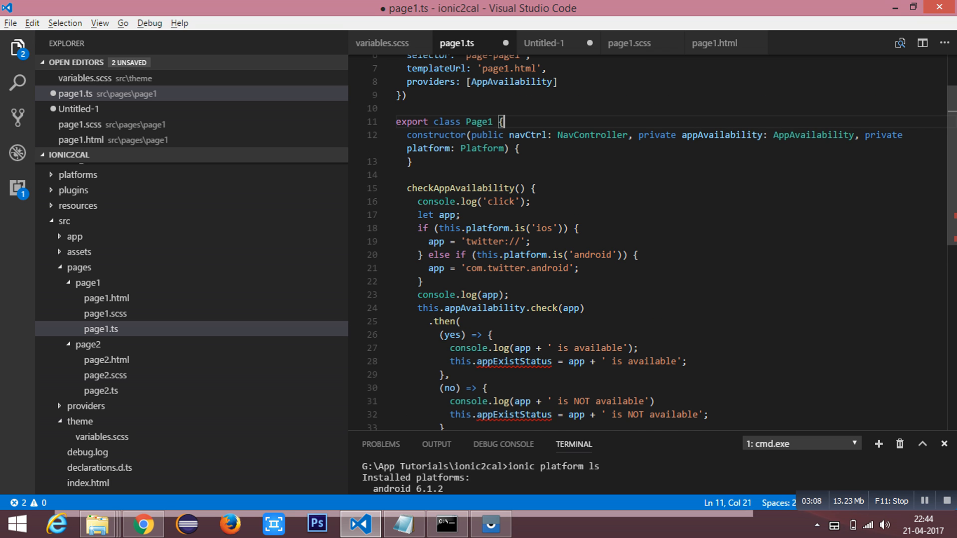
type("appExistStatus:")
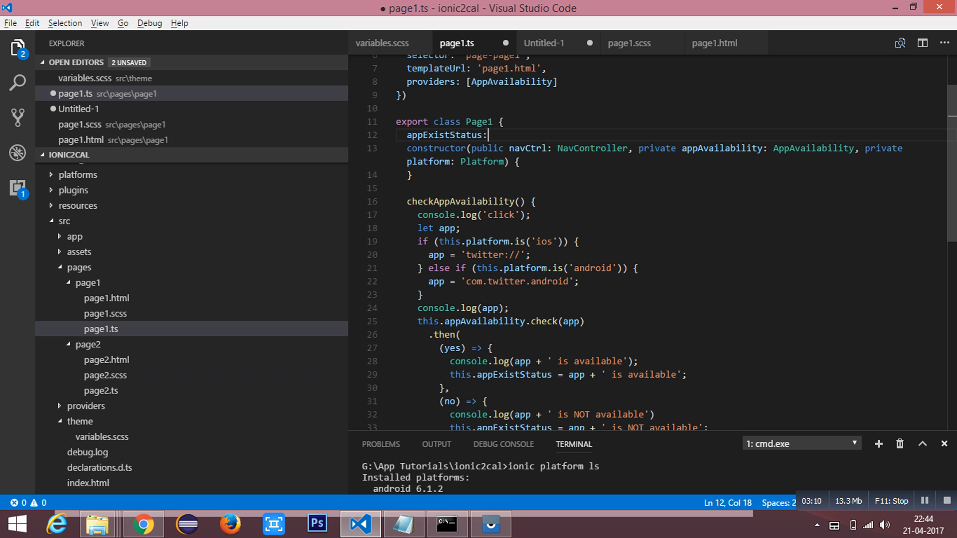
type("any;")
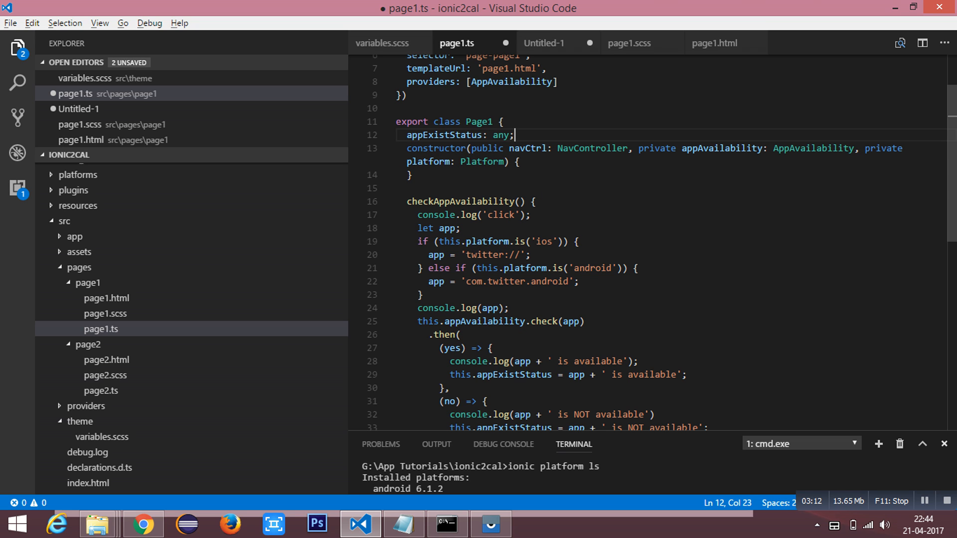
scroll("down", 3)
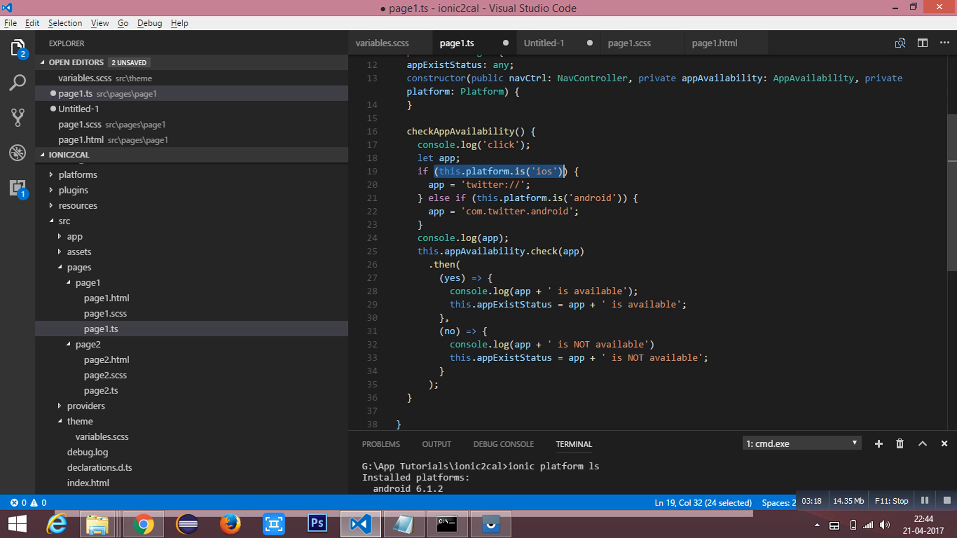
Review the twitter:// iOS scheme and the appAvailability check call.
left_click(459, 184)
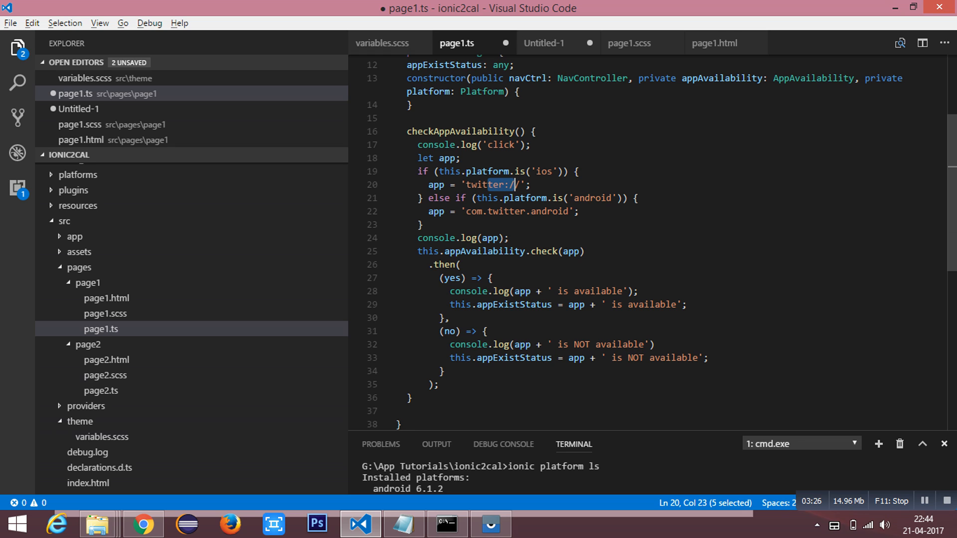
key("shift+Right")
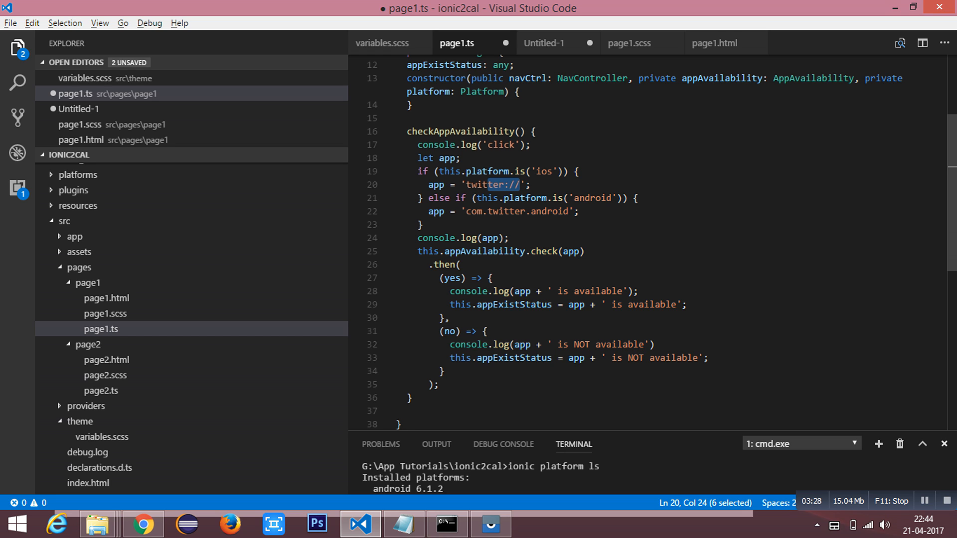
left_click(467, 211)
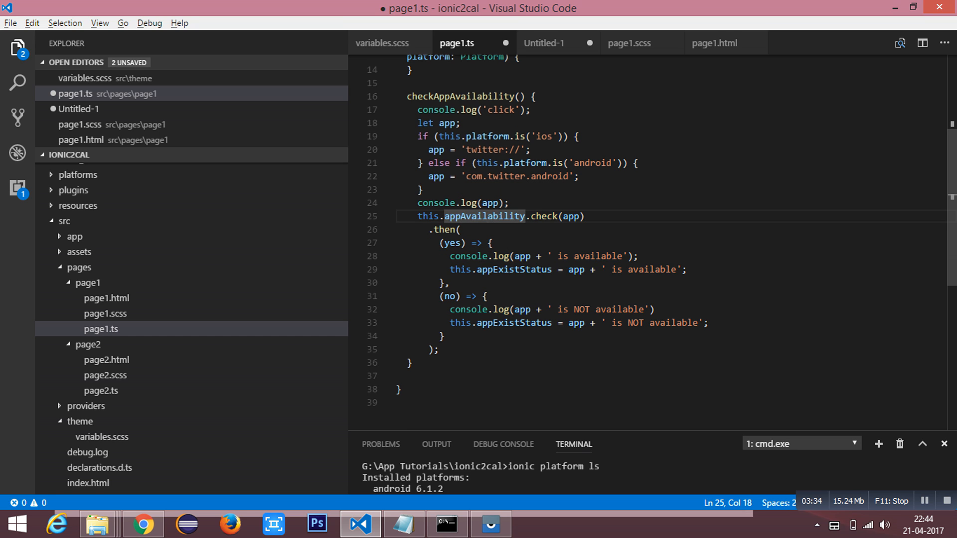
double_click(543, 216)
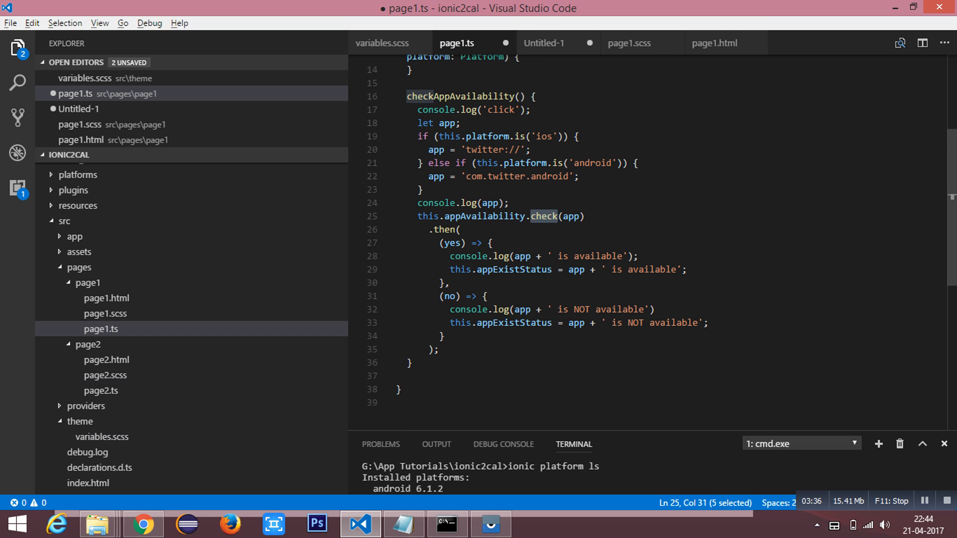
Review the not-available status message and save page1.ts with Ctrl+S.
scroll("up", 3)
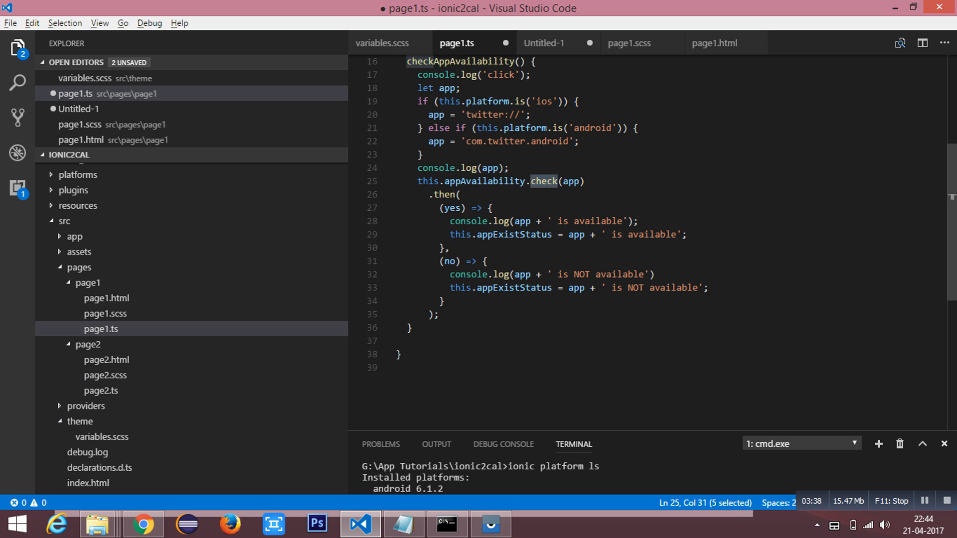
double_click(448, 262)
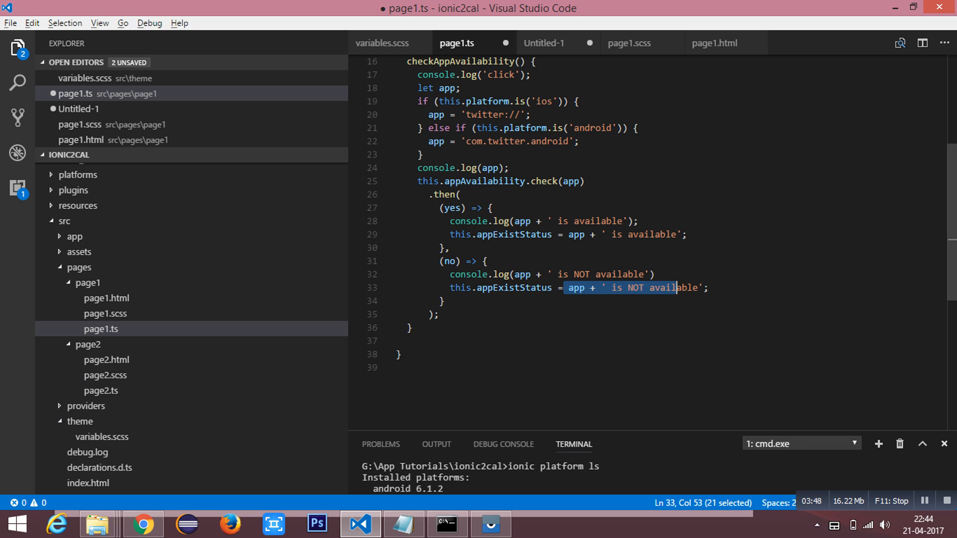
key("ctrl+s")
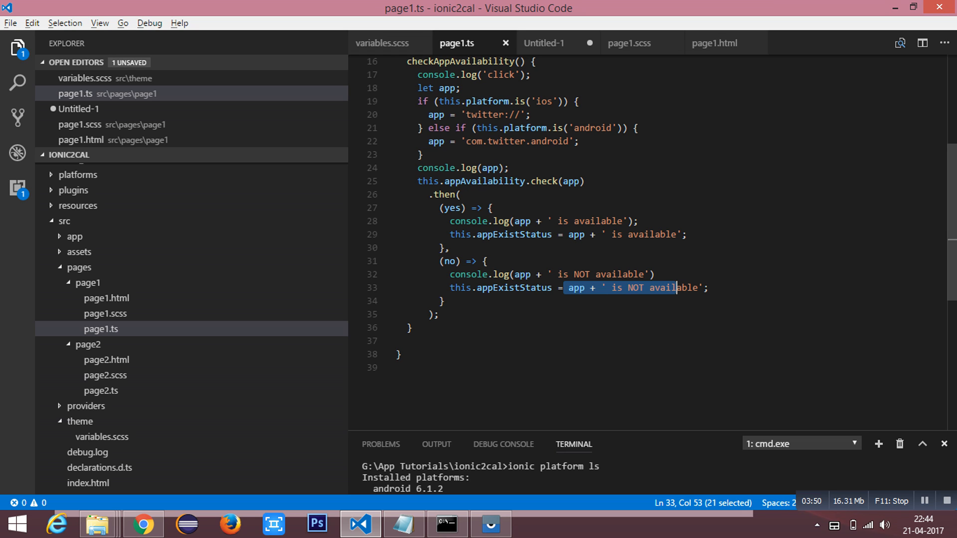
Tap CHECK on the mirrored phone in Vysor, then minimize the mirror.
left_click(490, 524)
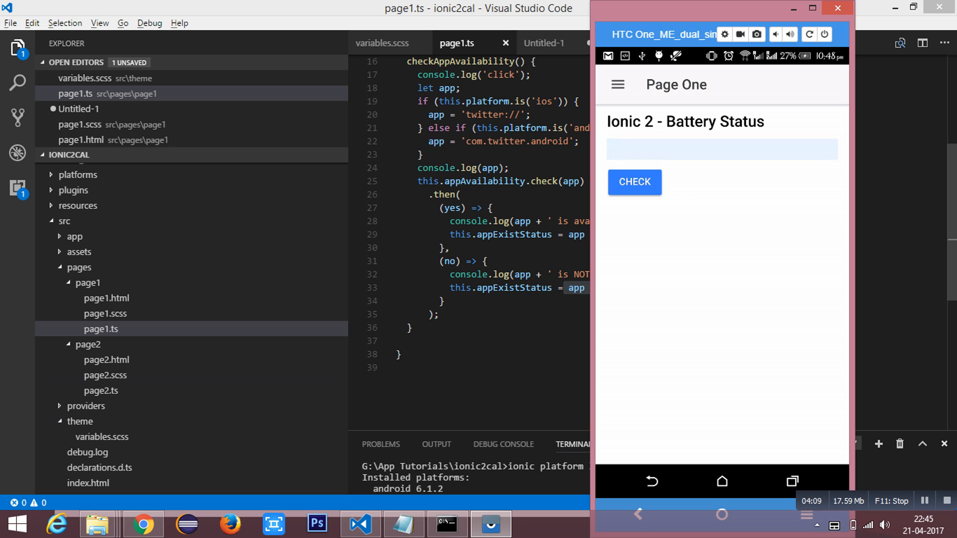
mouse_move(460, 61)
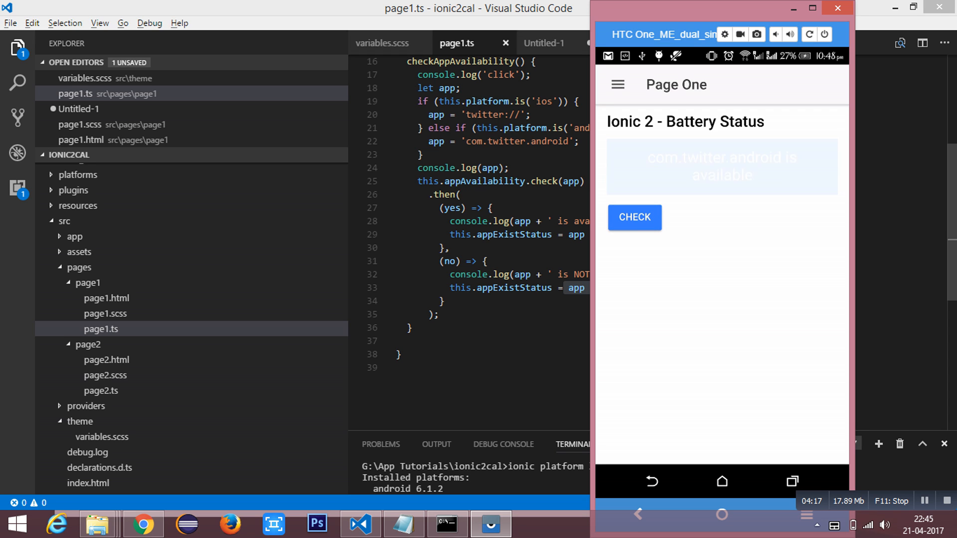
left_click(633, 217)
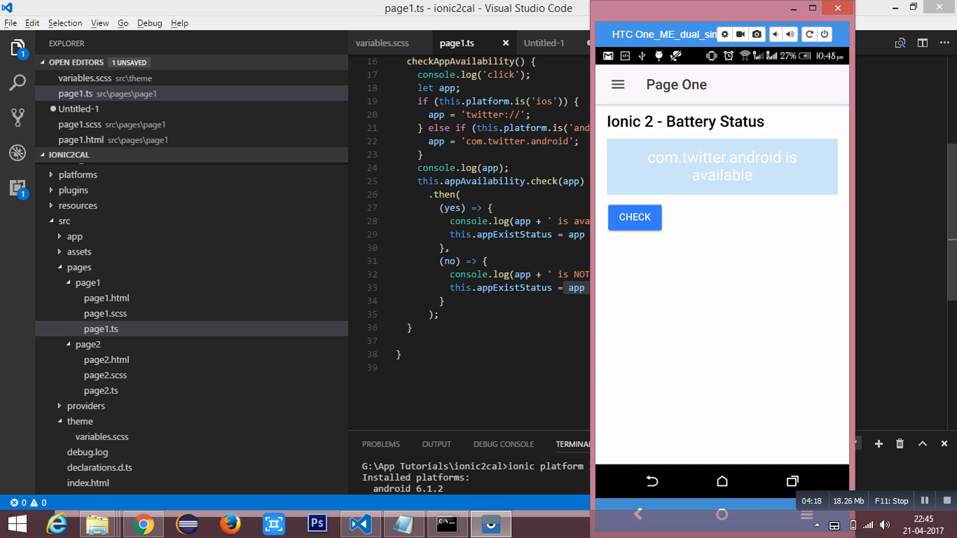
left_click(835, 8)
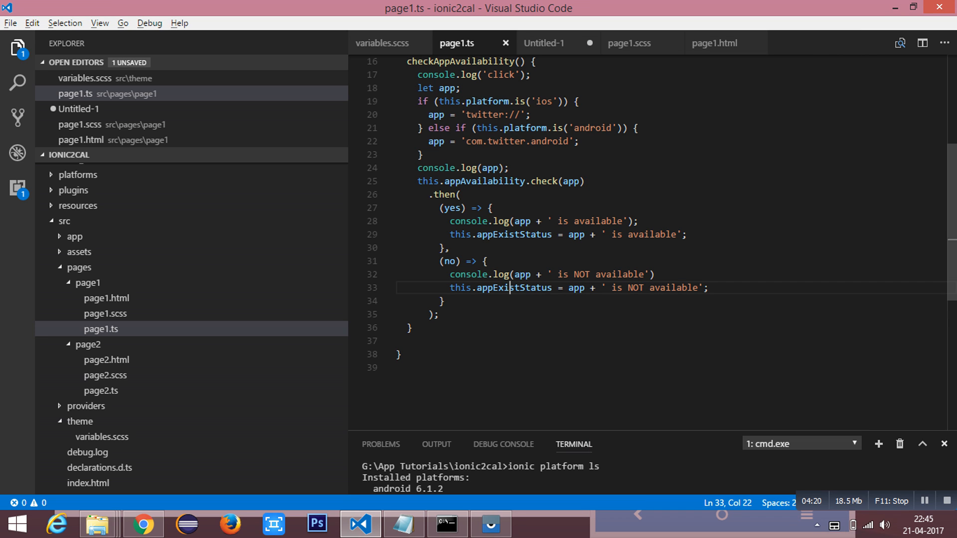
mouse_move(514, 234)
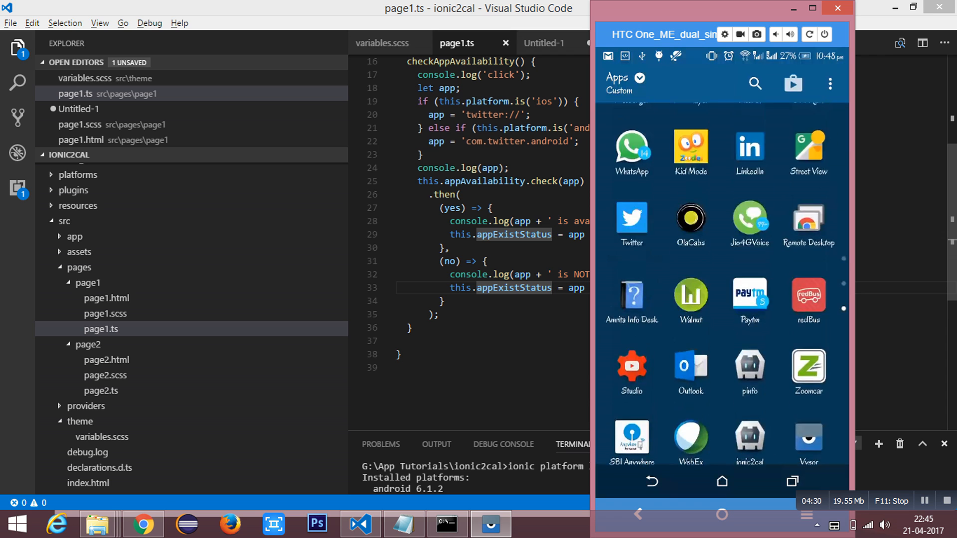
Scroll the phone's Android app drawer to find the installed Twitter app.
scroll("up", 3)
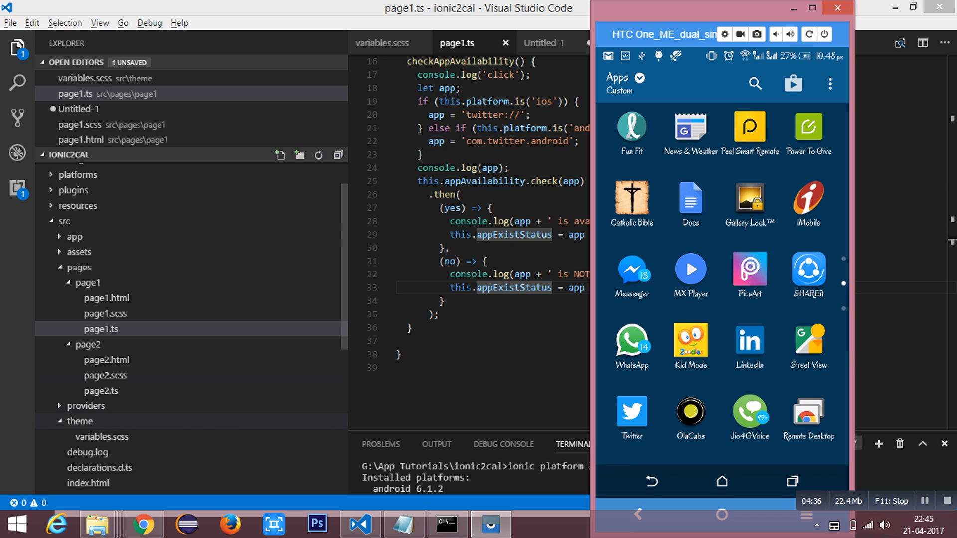
mouse_move(86, 406)
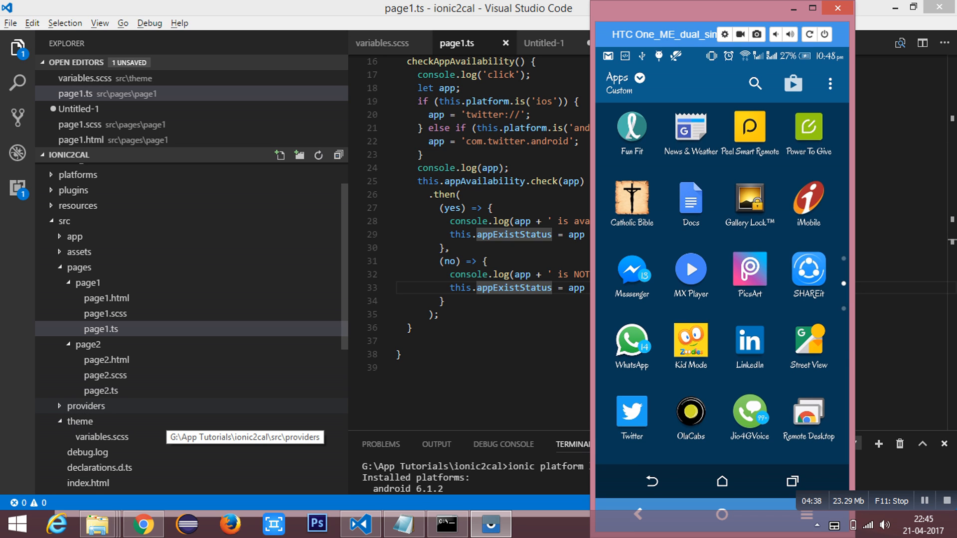